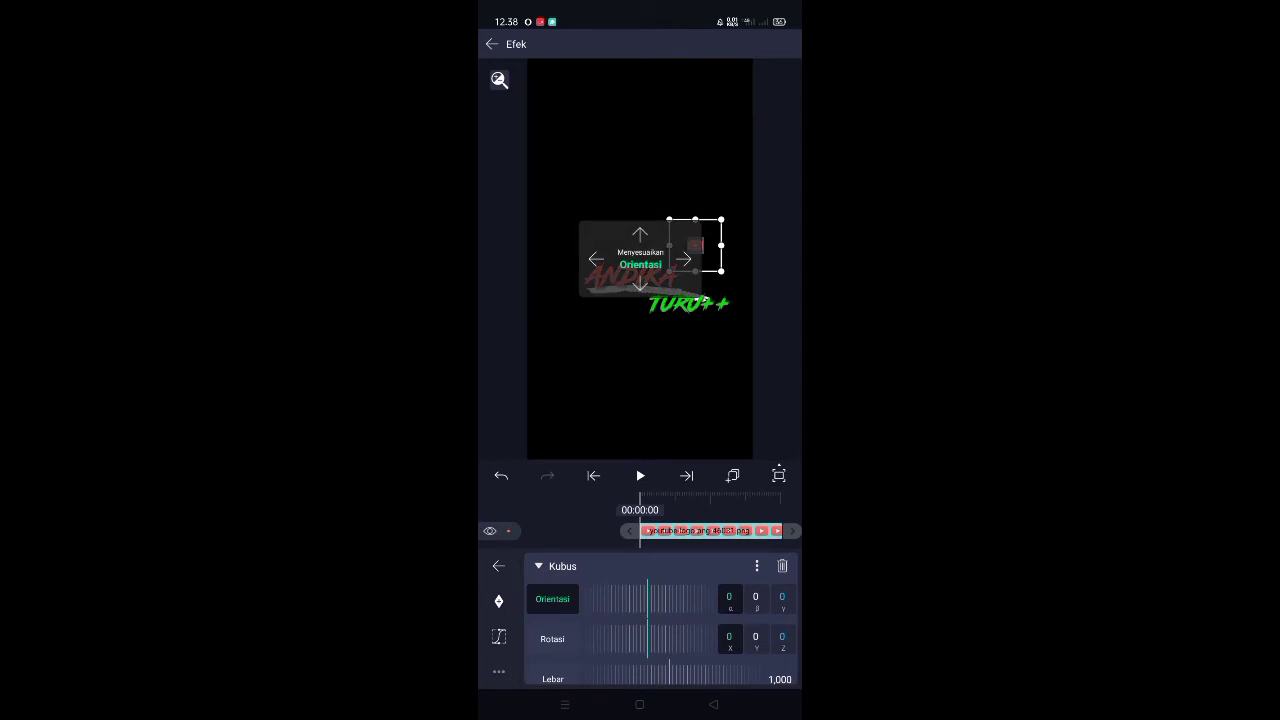
- Exit the cube effect panel back to the Proyek Baru timeline with the grouped ANDIKA clip
left_click(491, 43)
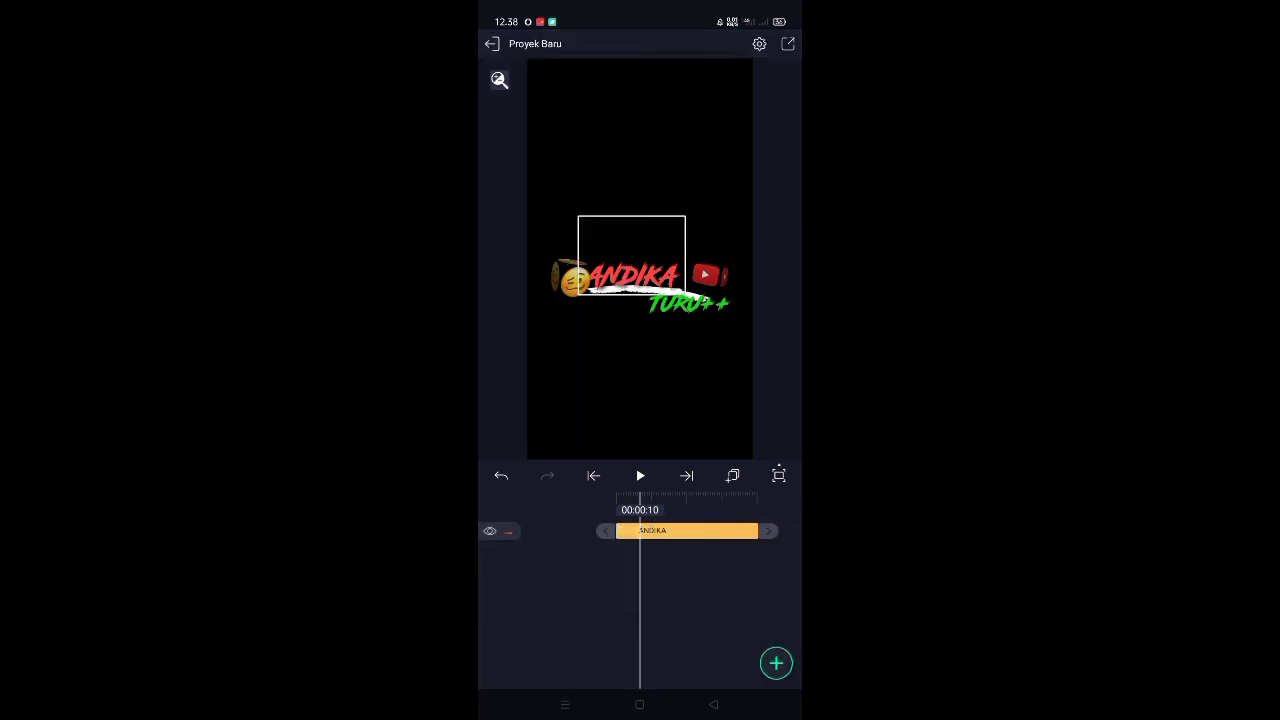